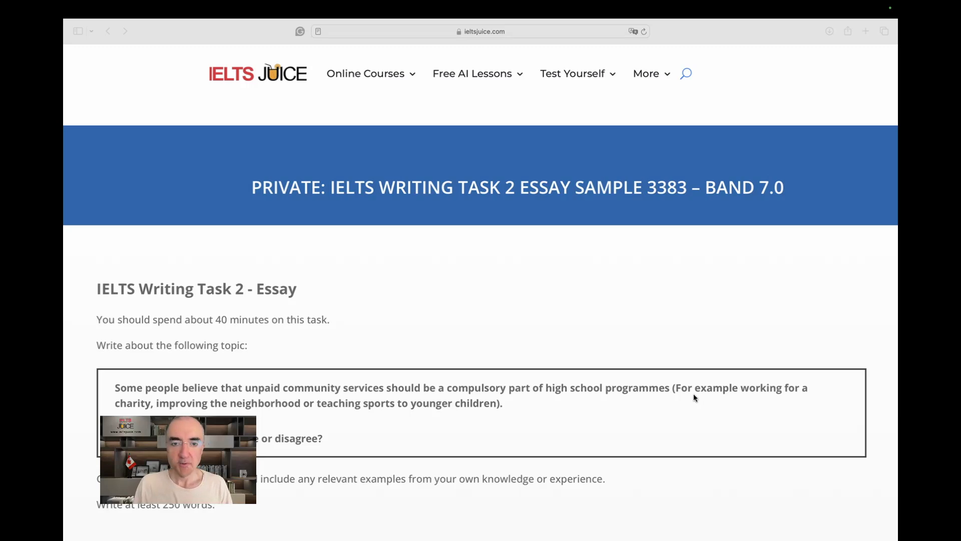
# - Scroll the sample essay page down until the compulsory community service task prompt is in view
pyautogui.scroll(-3)
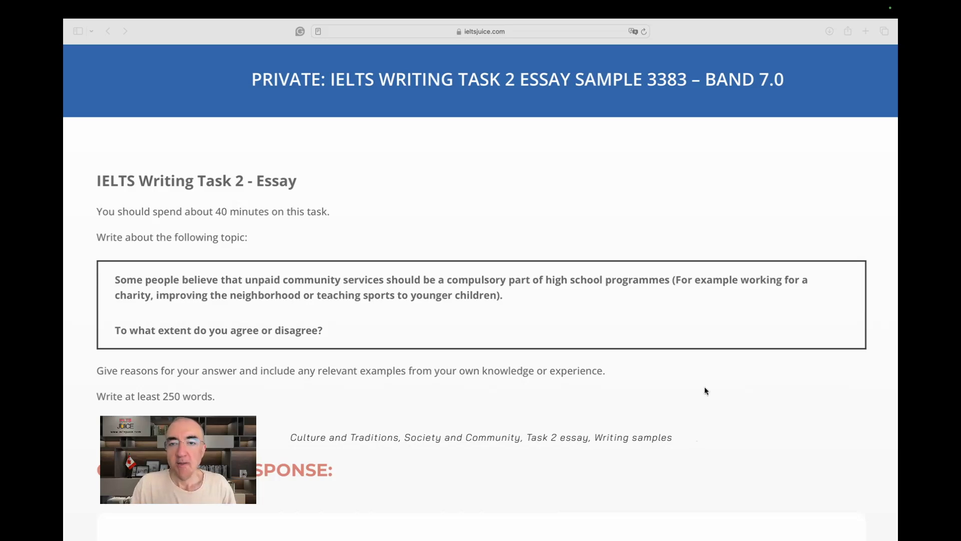
# - Highlight the whole bracketed list of examples (charity work… younger children) in the task prompt
pyautogui.moveTo(675, 280); pyautogui.dragTo(763, 280)
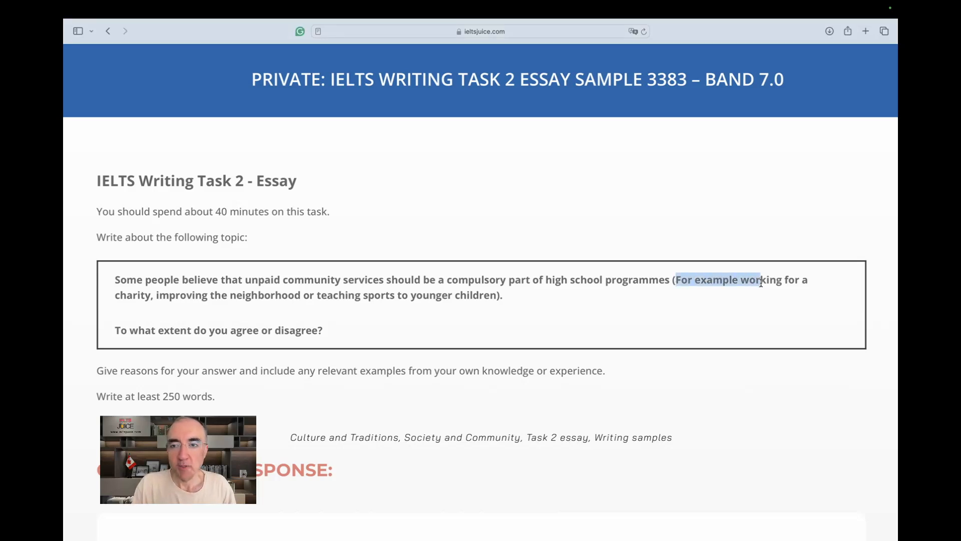
pyautogui.click(521, 299)
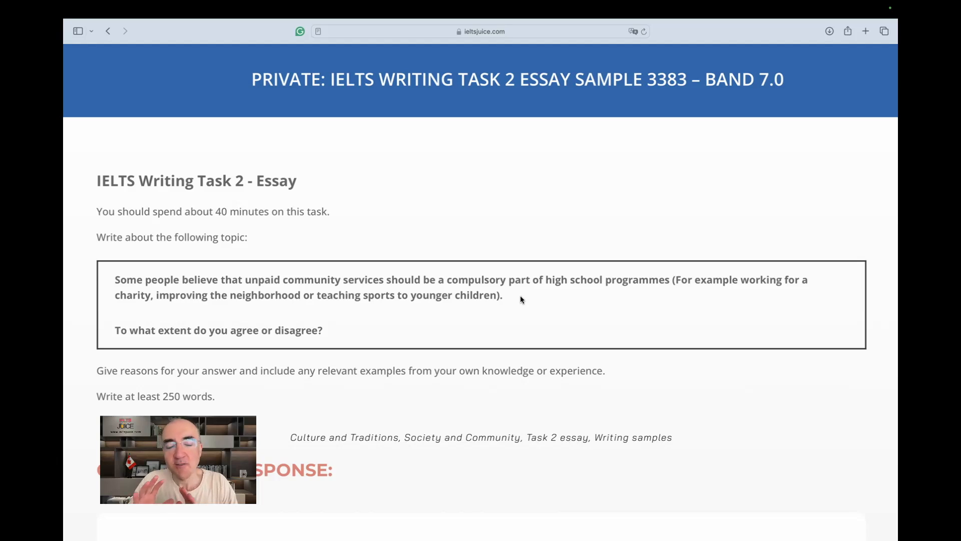
pyautogui.moveTo(110, 300)
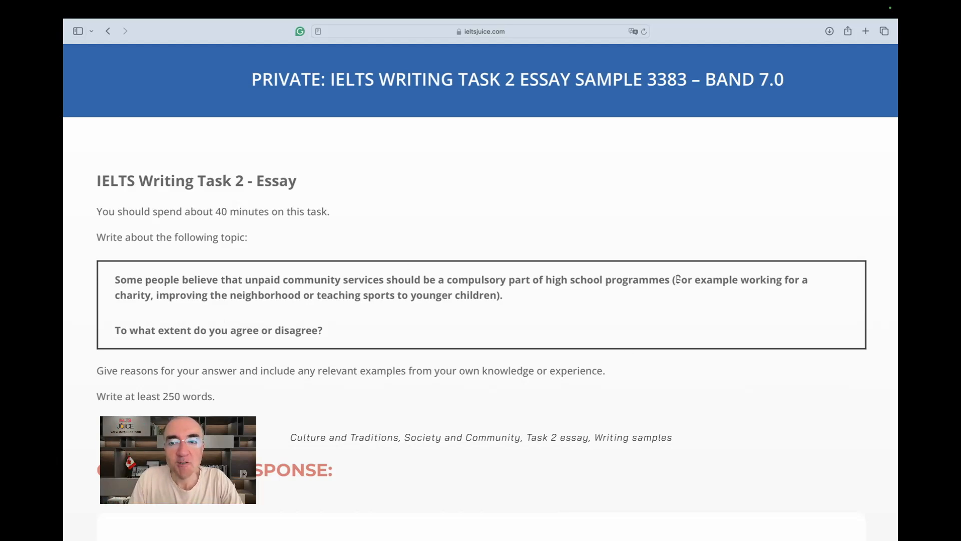
pyautogui.moveTo(676, 279); pyautogui.dragTo(501, 295)
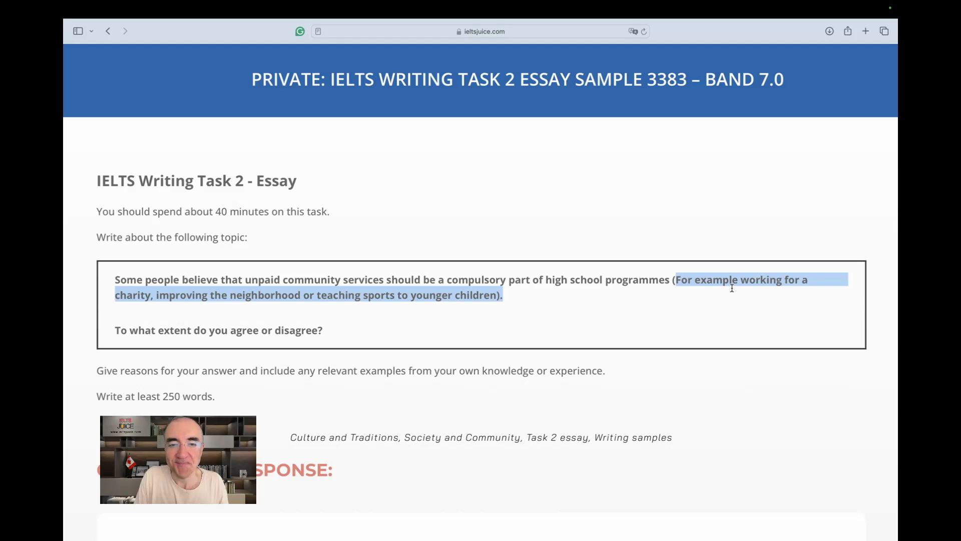
# - Clear the highlight from the bracketed examples, then select a single word in the prompt
pyautogui.click(313, 275)
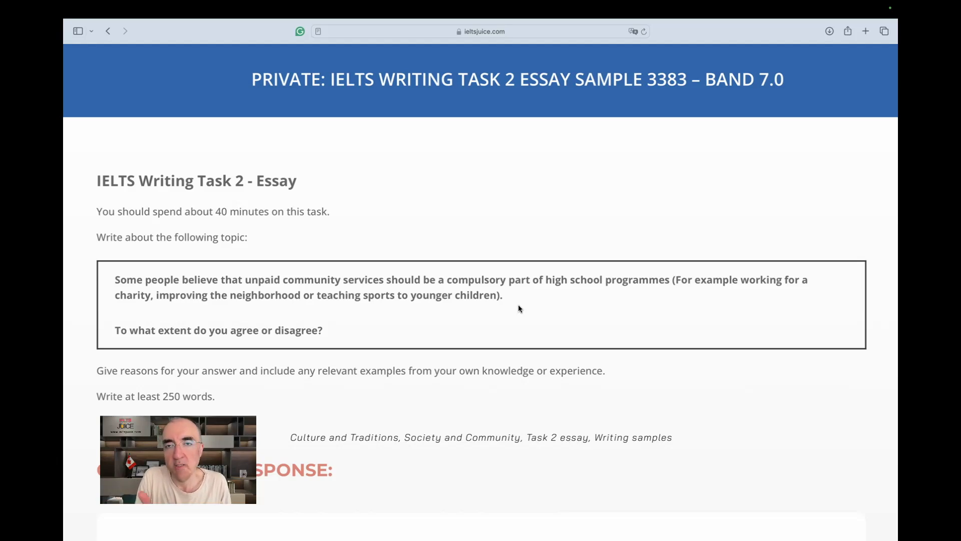
pyautogui.moveTo(531, 304)
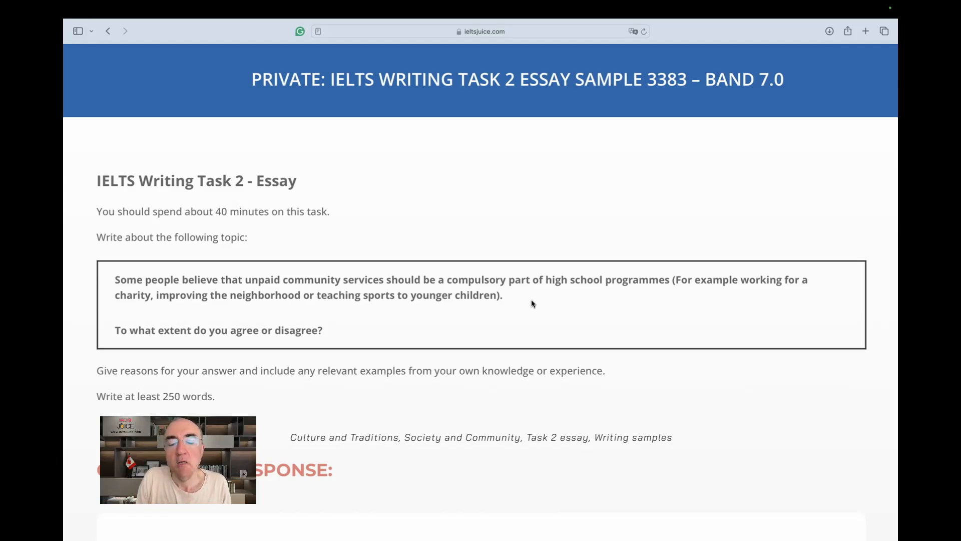
pyautogui.doubleClick(574, 280)
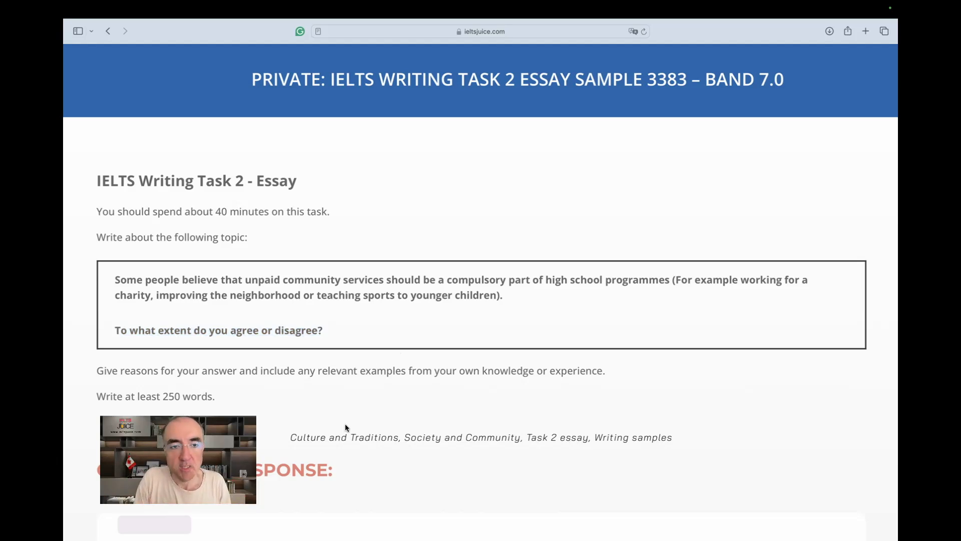
pyautogui.scroll(-3)
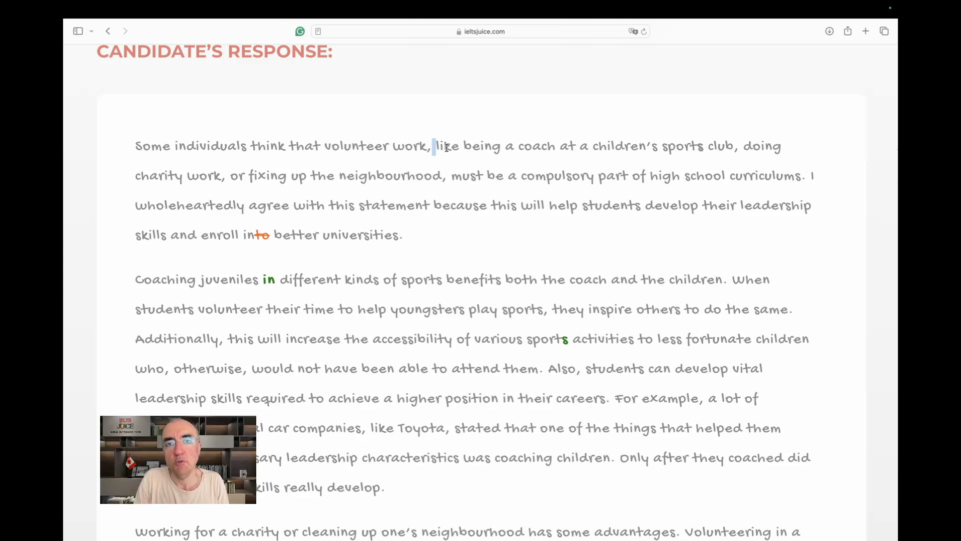
pyautogui.doubleClick(445, 145)
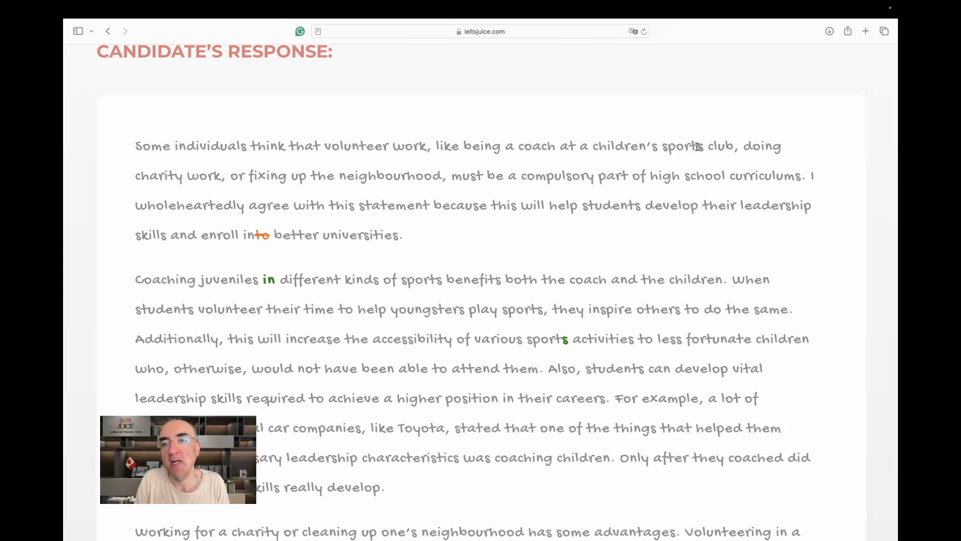
pyautogui.doubleClick(679, 145)
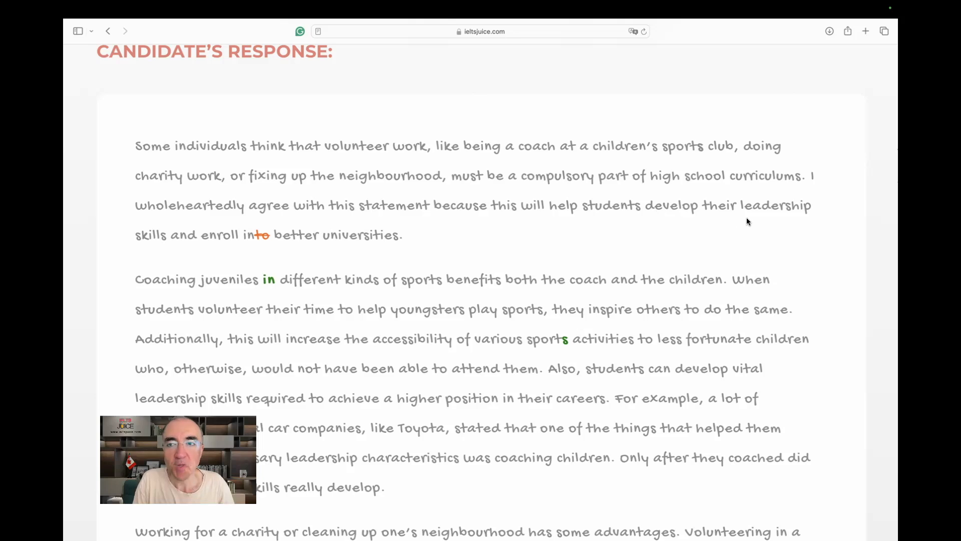
pyautogui.moveTo(240, 255)
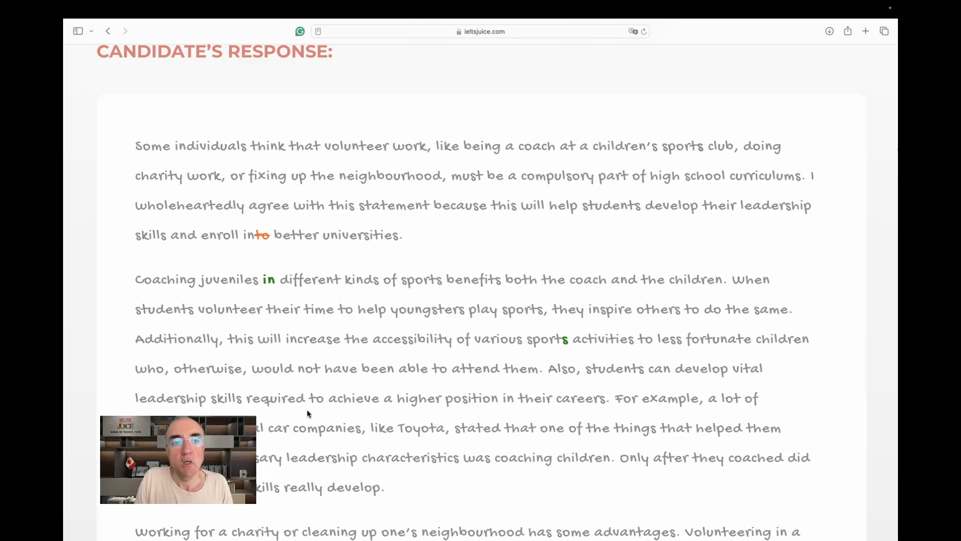
pyautogui.scroll(-3)
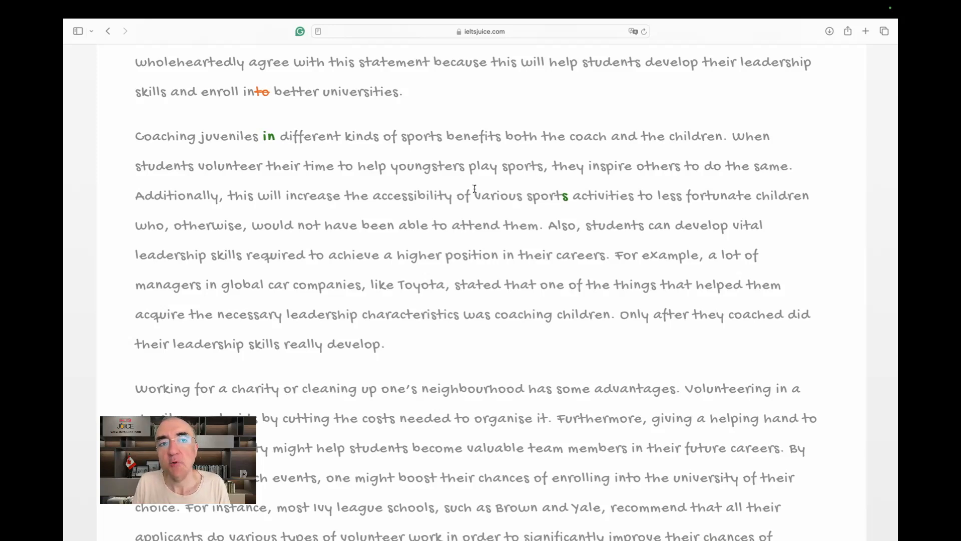
pyautogui.moveTo(791, 189)
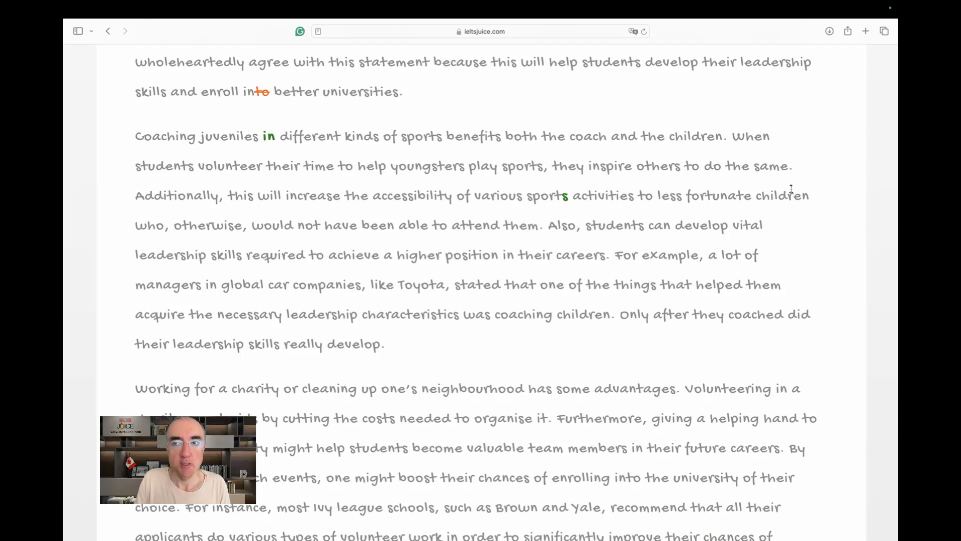
pyautogui.doubleClick(782, 195)
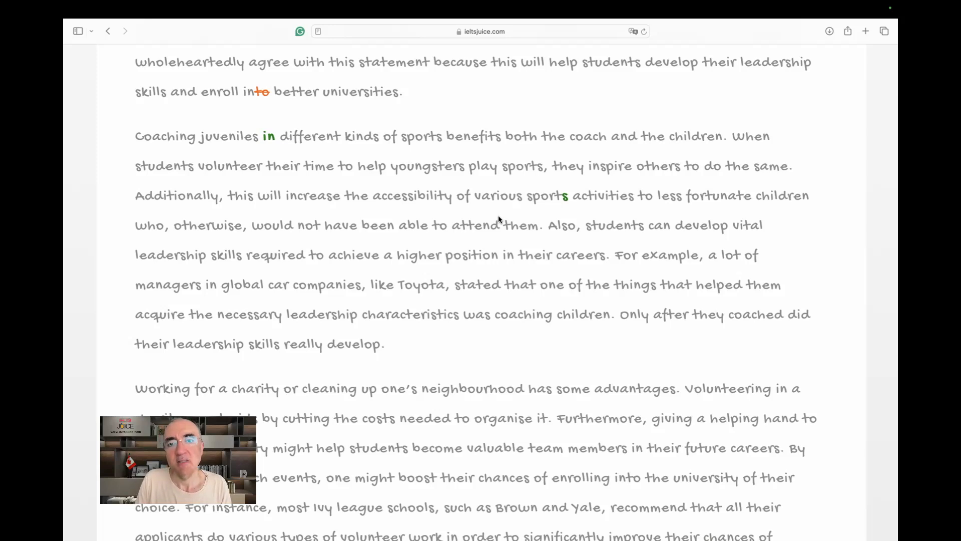
pyautogui.doubleClick(557, 225)
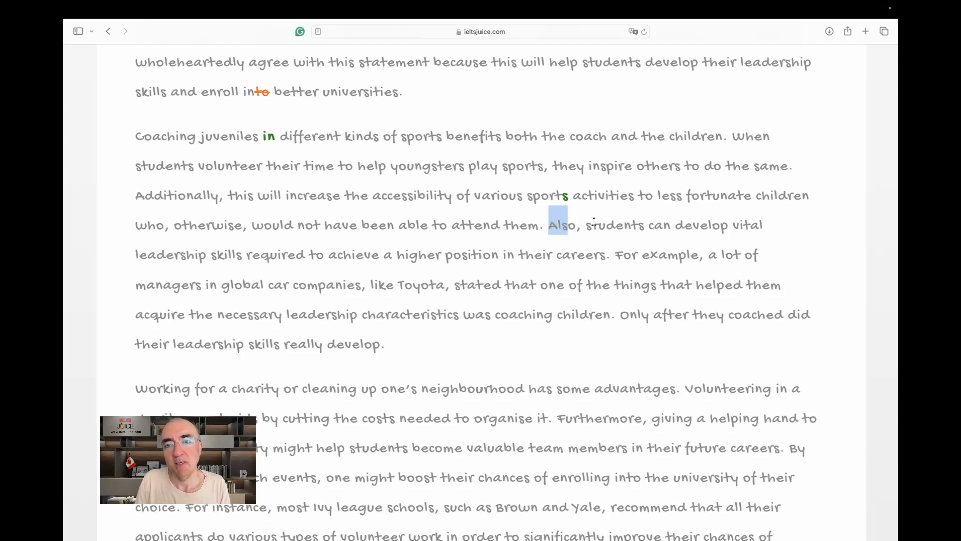
pyautogui.moveTo(549, 225); pyautogui.dragTo(763, 224)
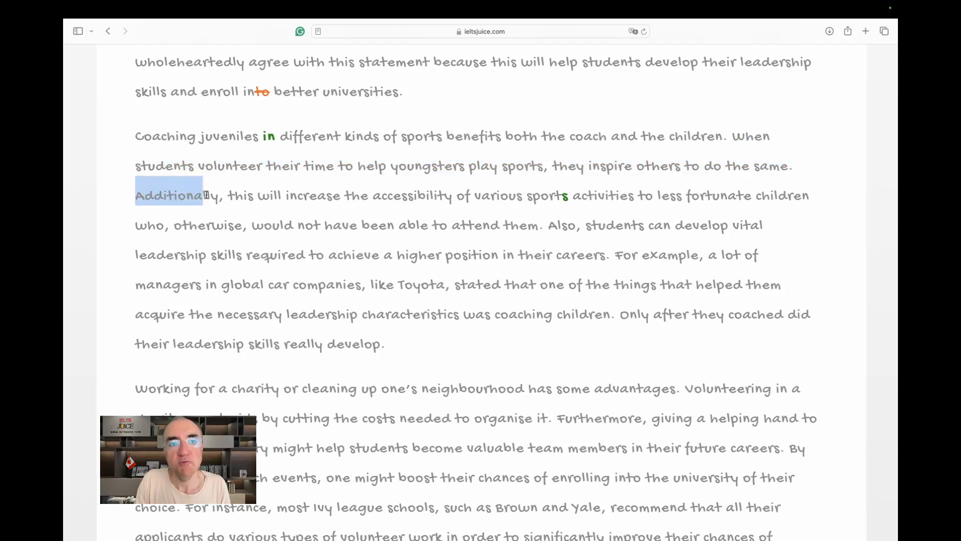
pyautogui.moveTo(206, 195); pyautogui.dragTo(512, 225)
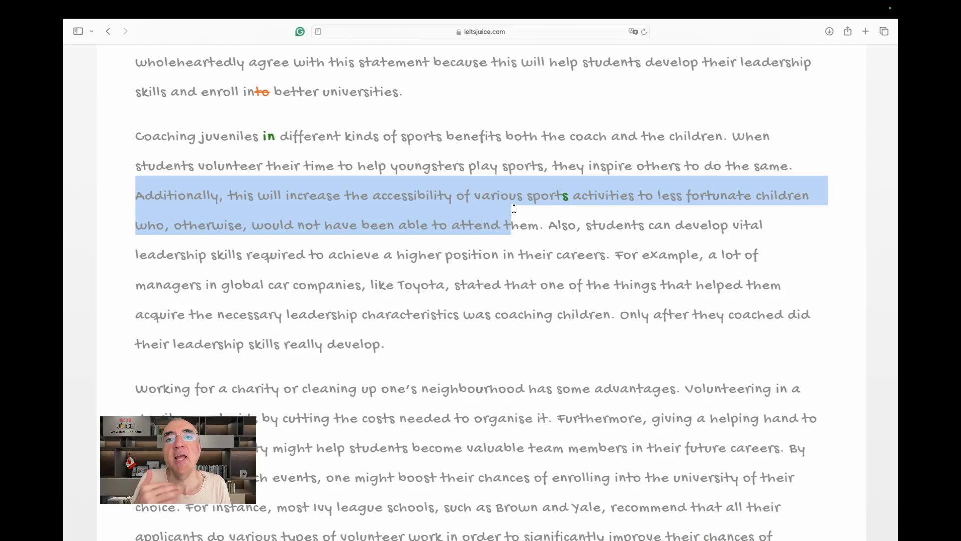
pyautogui.moveTo(525, 216)
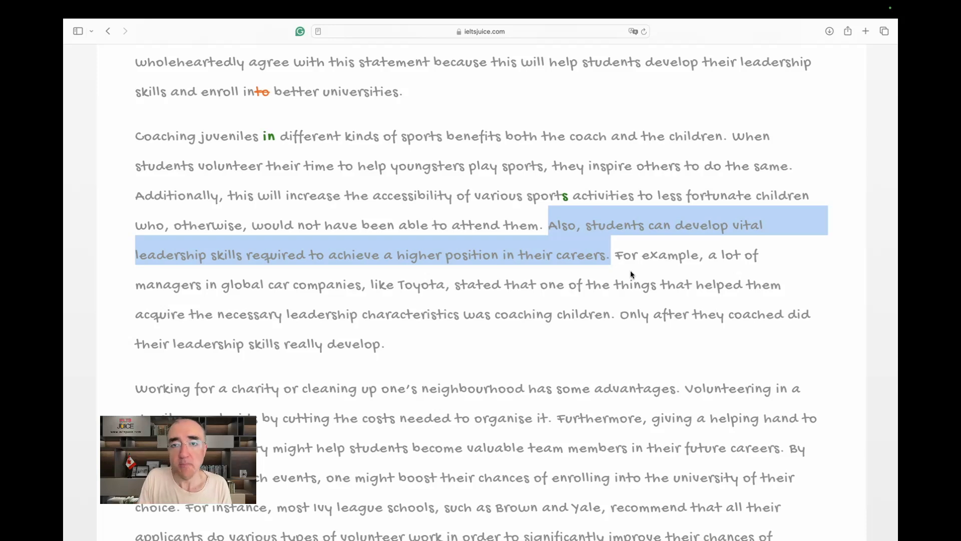
pyautogui.click(607, 284)
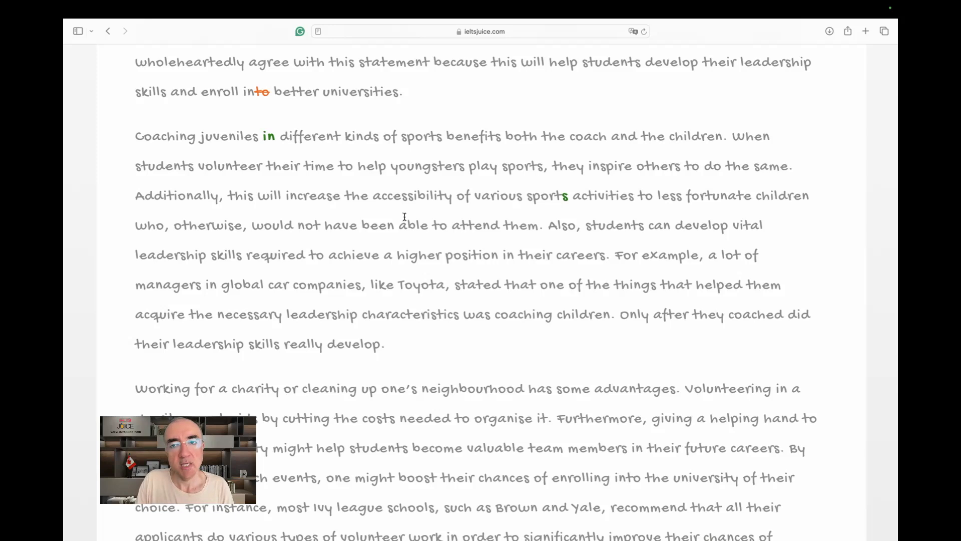
pyautogui.moveTo(680, 254)
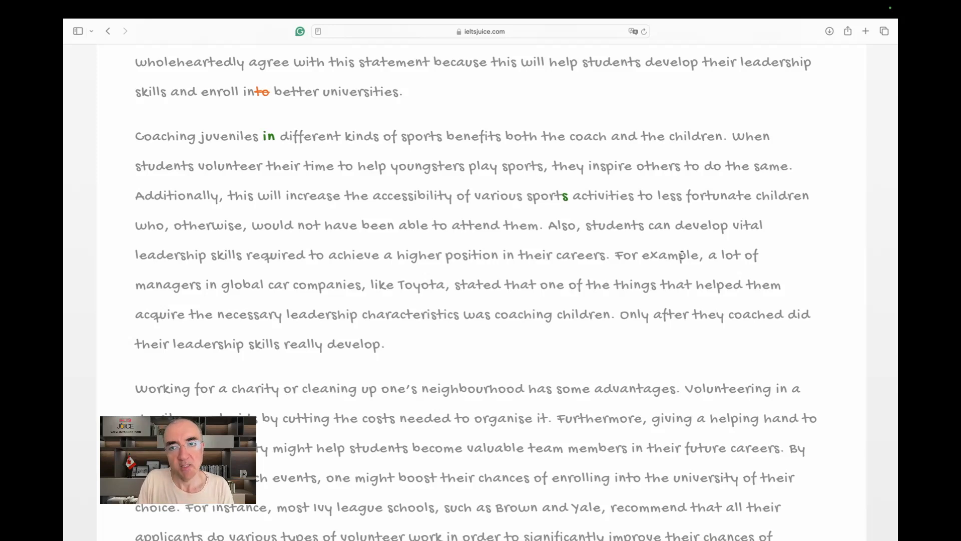
pyautogui.moveTo(592, 278)
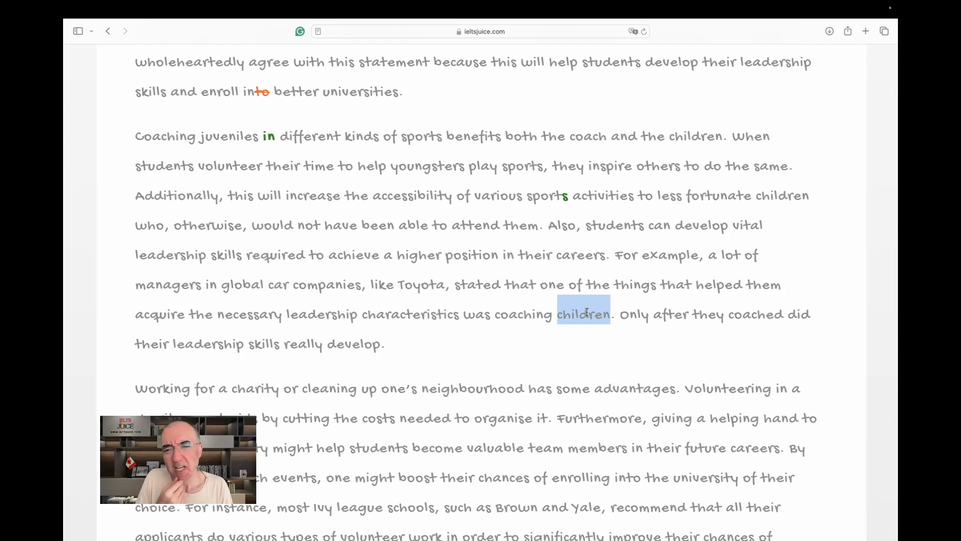
pyautogui.moveTo(403, 308)
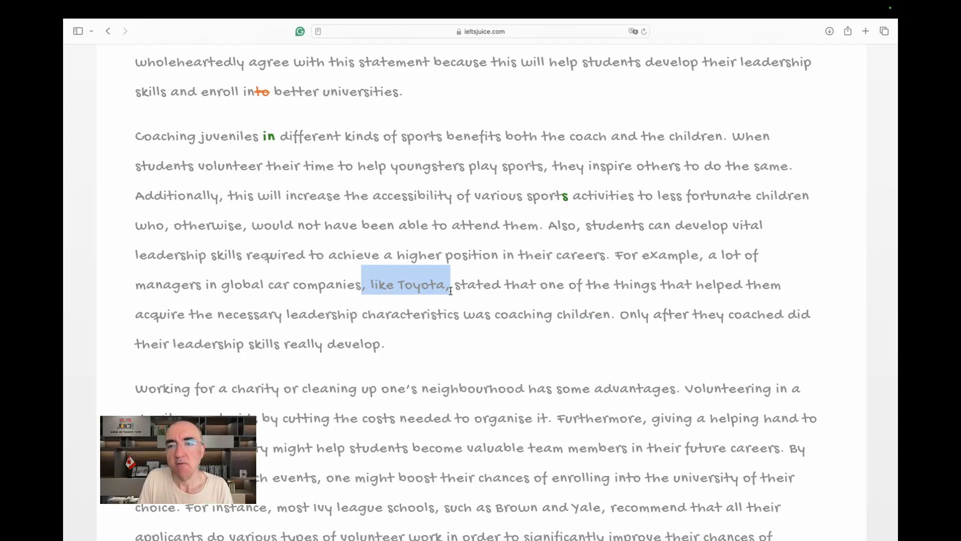
pyautogui.moveTo(751, 275)
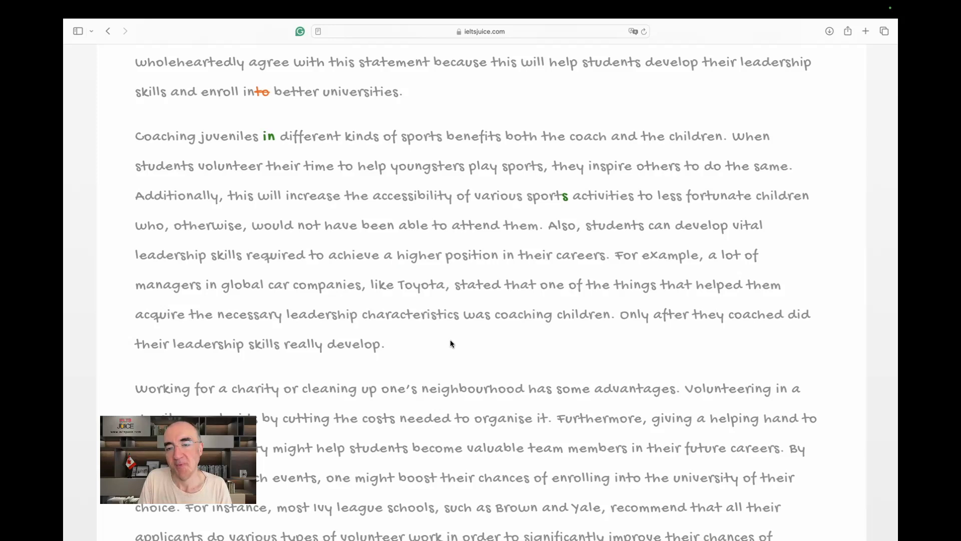
pyautogui.moveTo(704, 335)
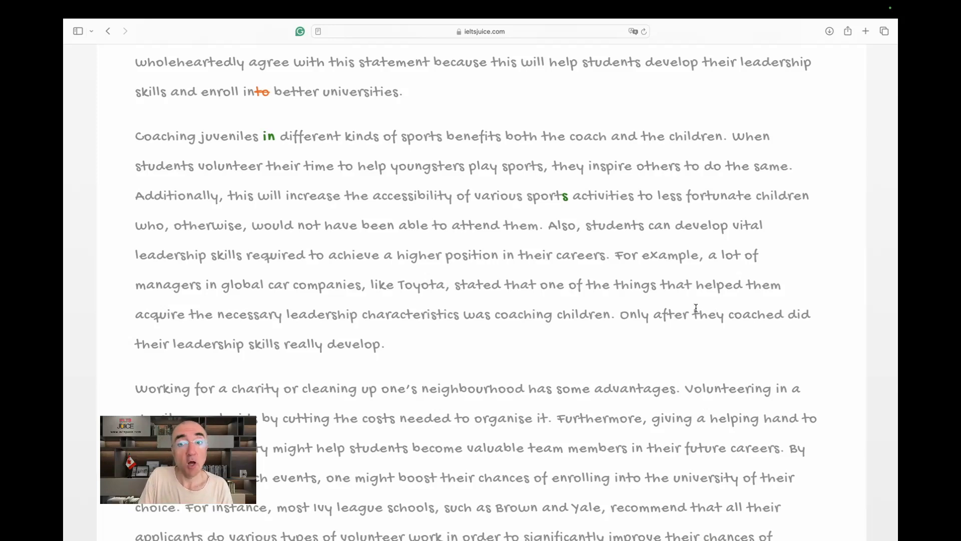
pyautogui.moveTo(620, 314); pyautogui.dragTo(385, 343)
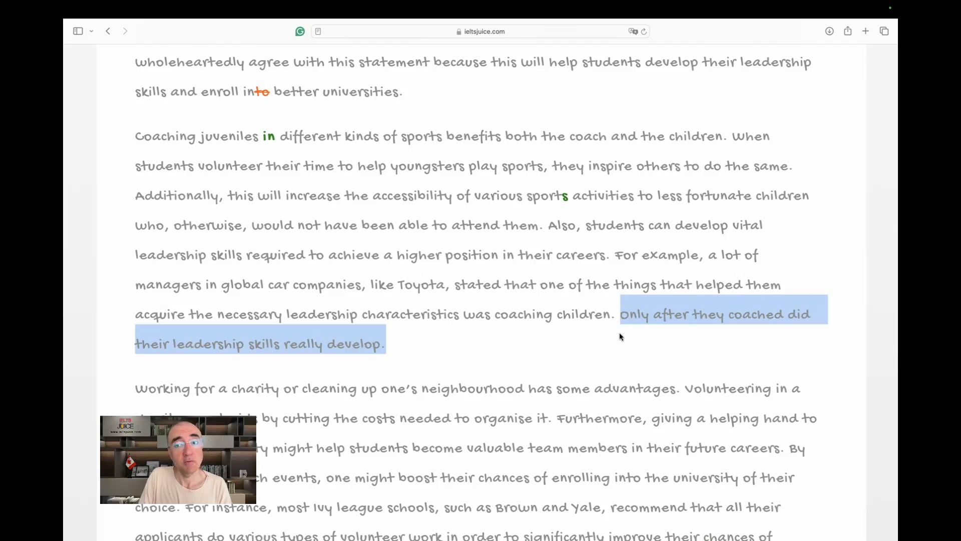
pyautogui.moveTo(632, 363)
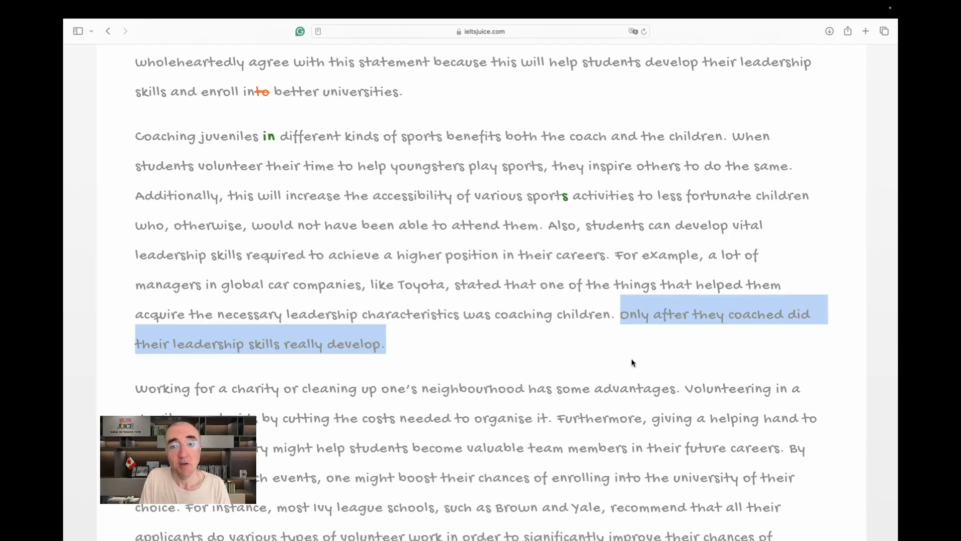
pyautogui.click(614, 388)
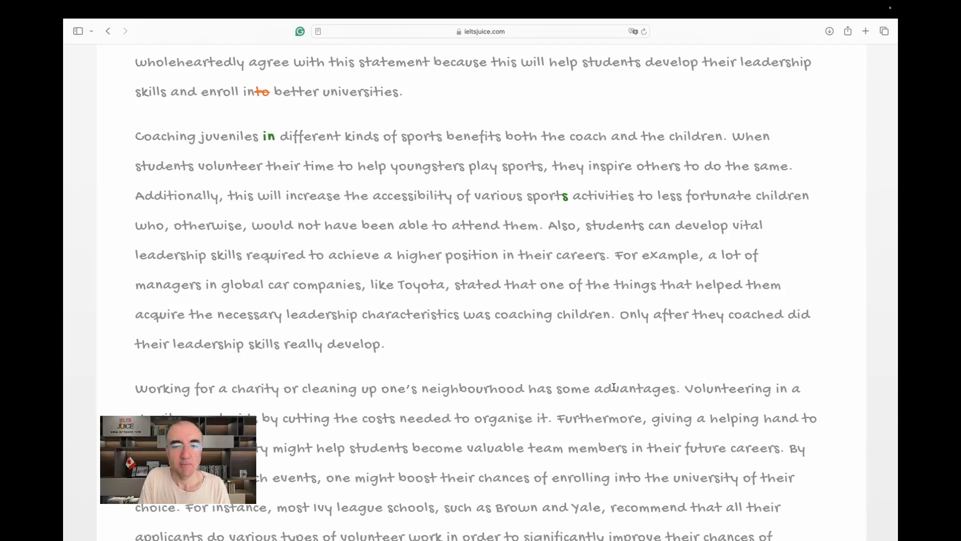
# - Scroll down to the volunteering paragraph, the conclusion and the 318 words count
pyautogui.scroll(-3)
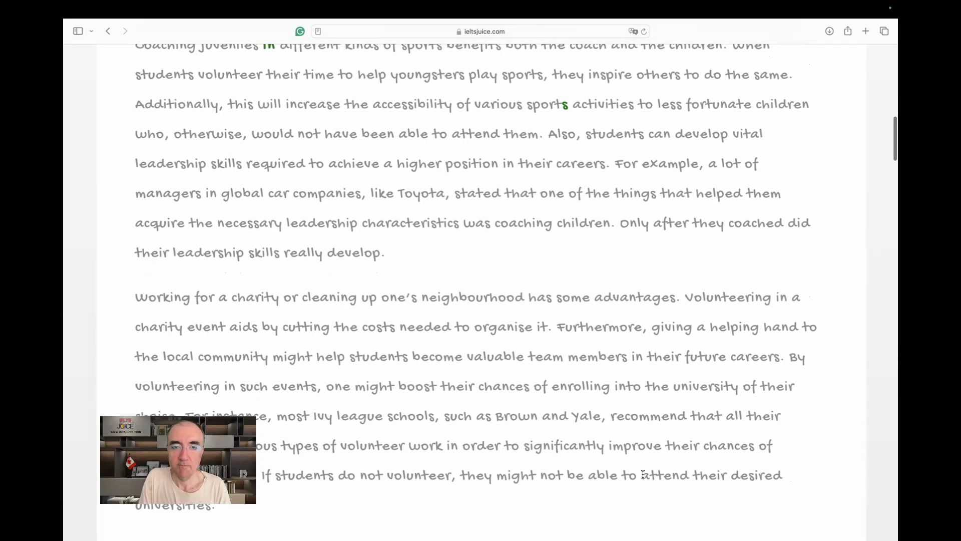
pyautogui.scroll(-3)
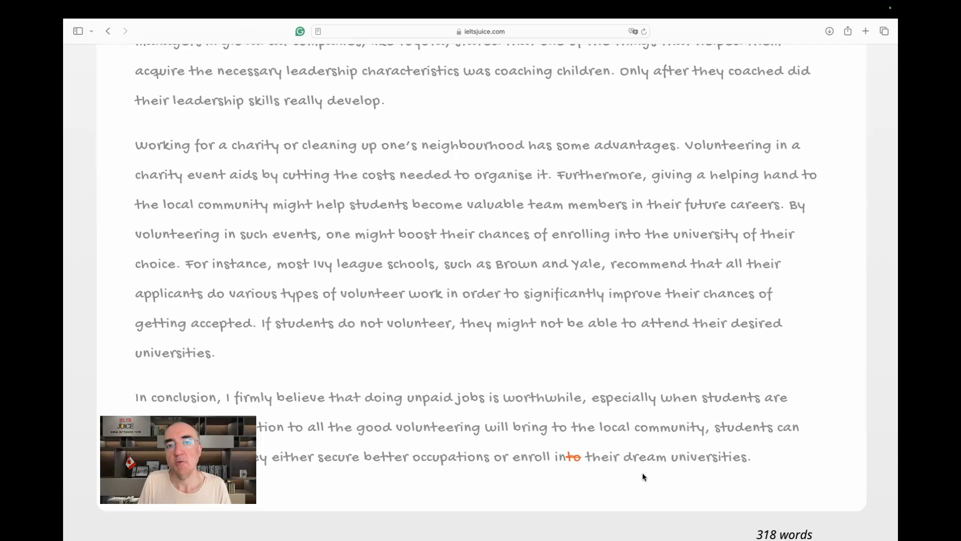
pyautogui.moveTo(464, 337)
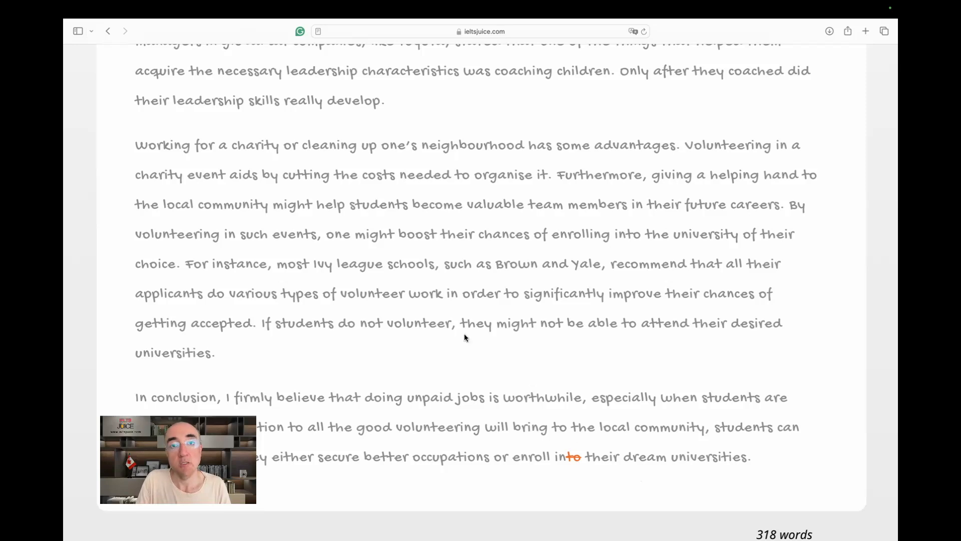
pyautogui.doubleClick(378, 204)
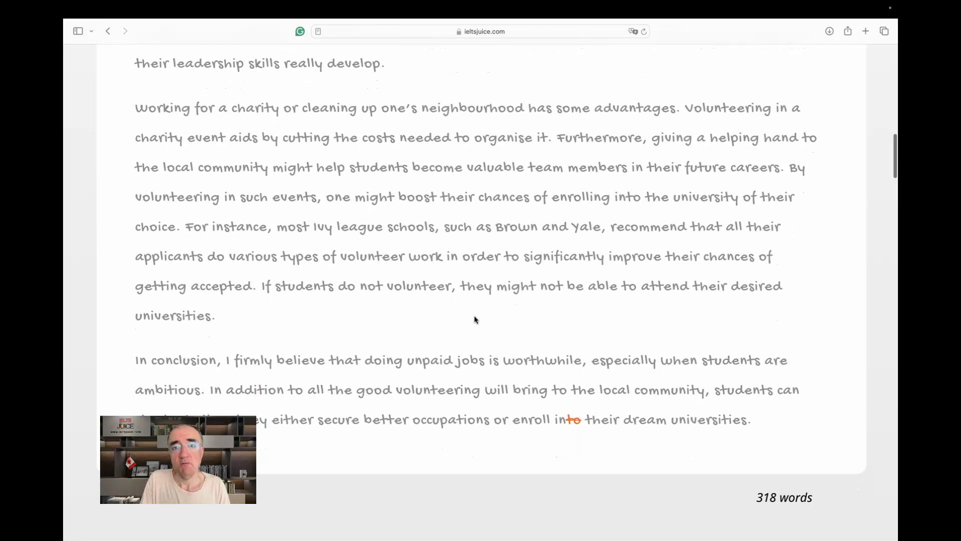
pyautogui.moveTo(497, 314)
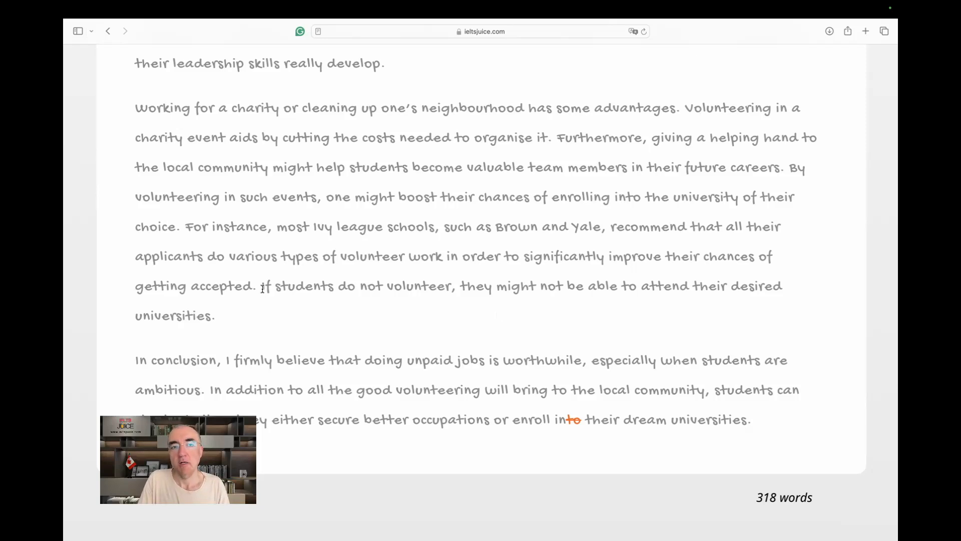
pyautogui.moveTo(260, 285); pyautogui.dragTo(215, 315)
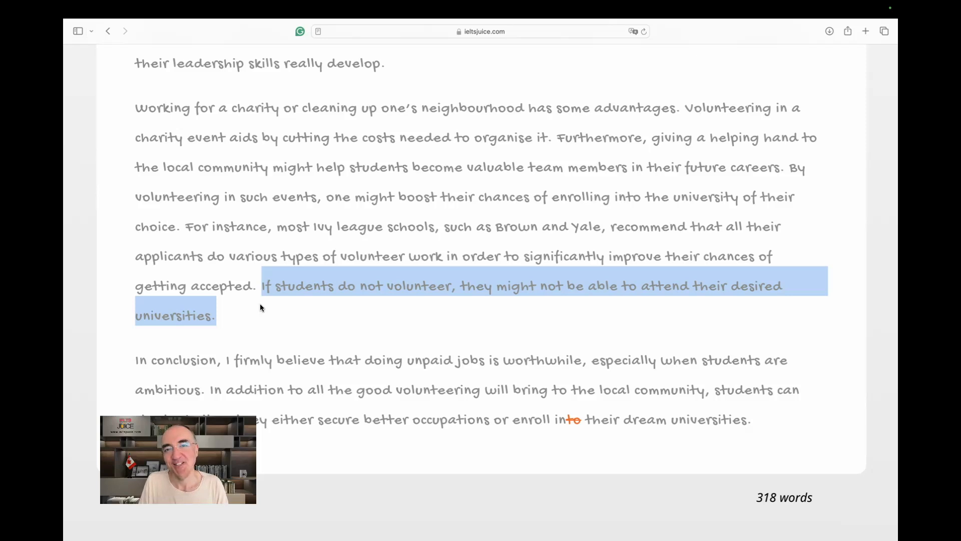
pyautogui.click(260, 366)
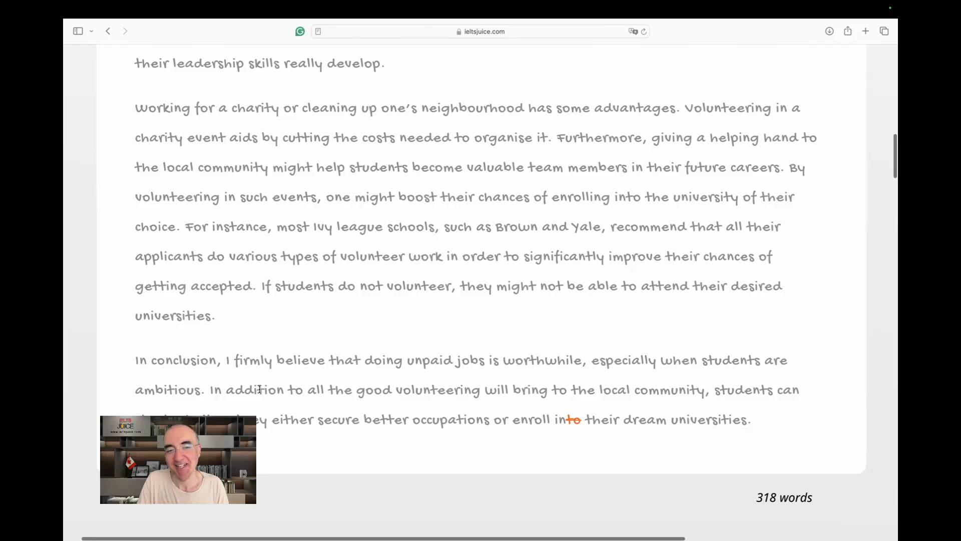
pyautogui.scroll(-3)
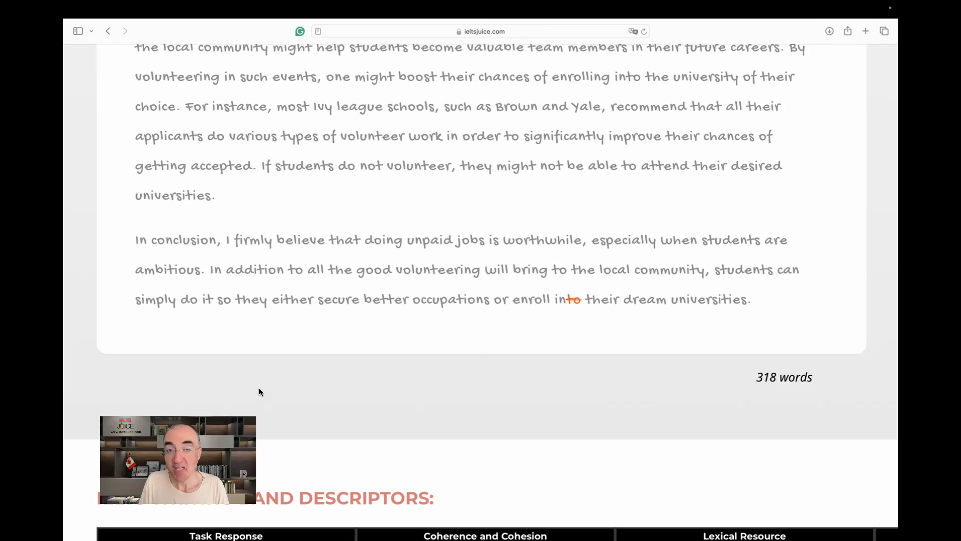
pyautogui.moveTo(527, 252)
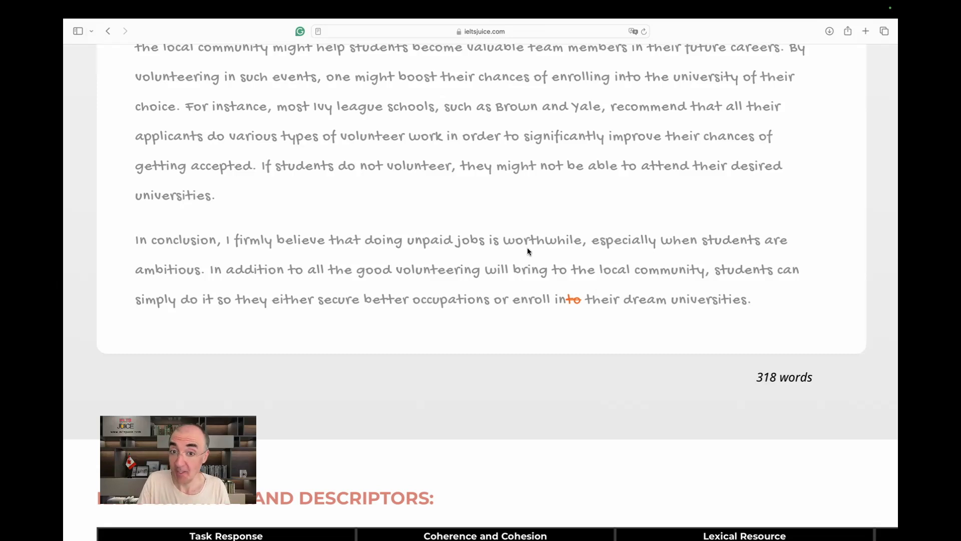
pyautogui.doubleClick(542, 239)
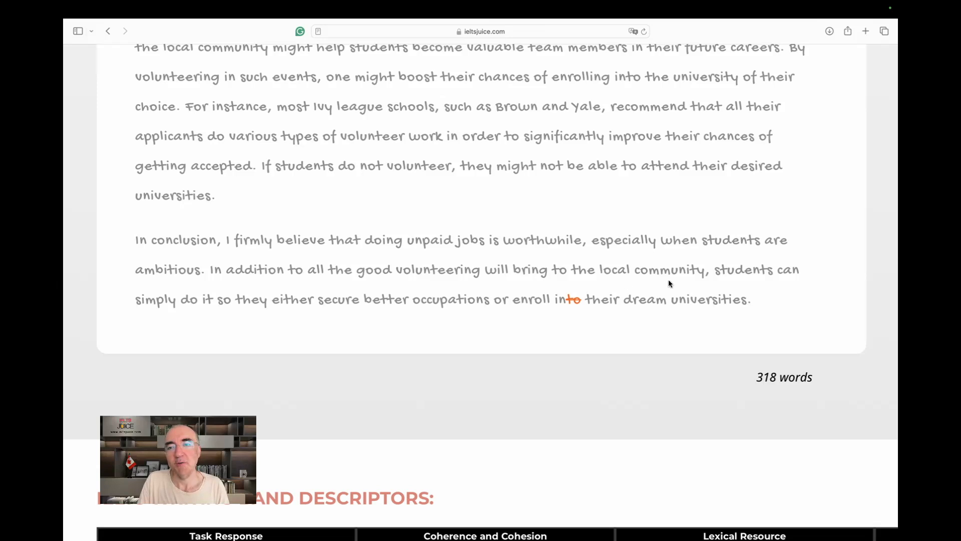
pyautogui.moveTo(260, 319)
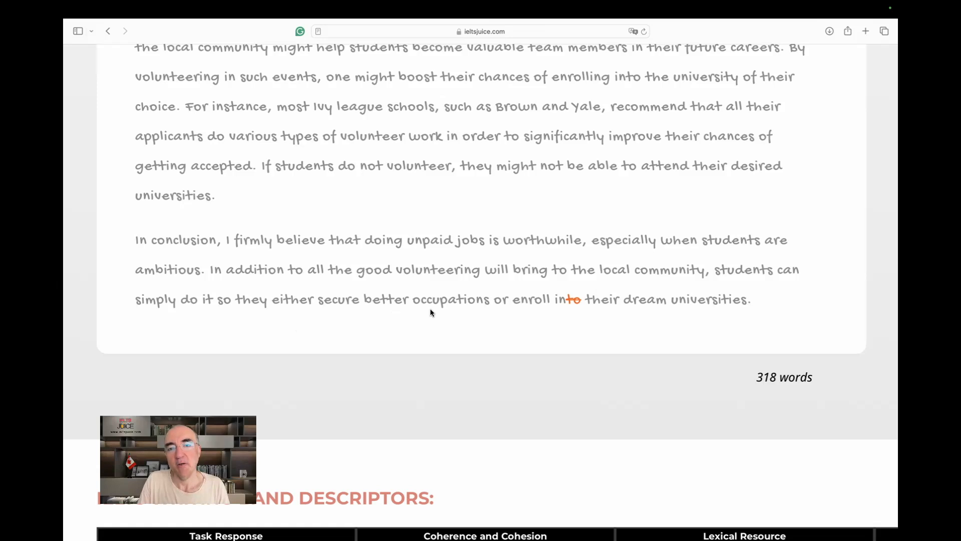
pyautogui.doubleClick(385, 300)
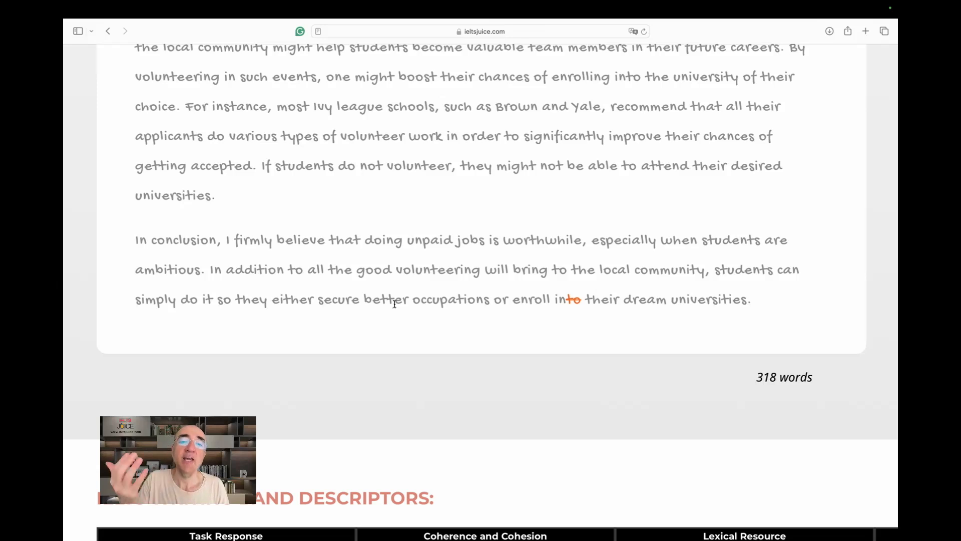
pyautogui.moveTo(496, 305)
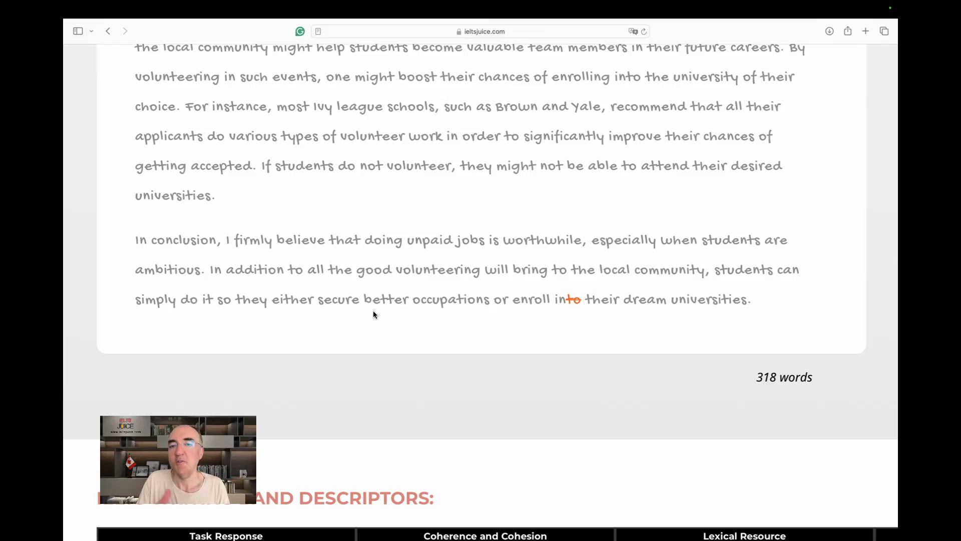
pyautogui.moveTo(410, 315)
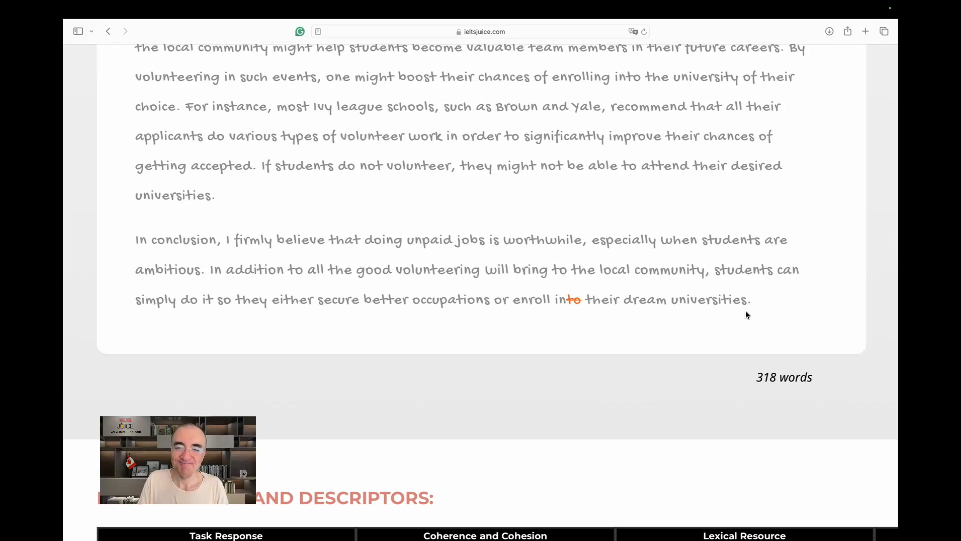
pyautogui.moveTo(720, 426)
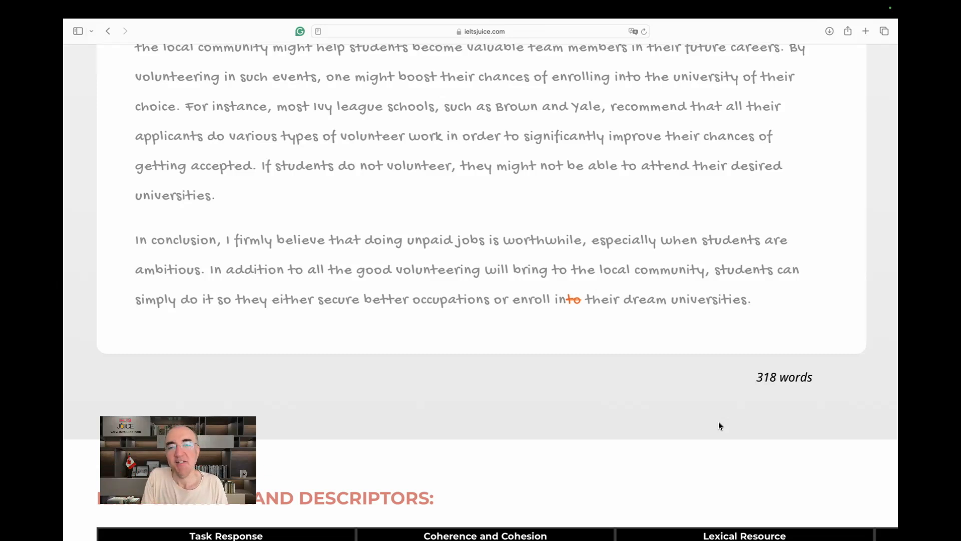
# - Scroll to the band descriptors table (7.0, 7.0, 7.0, 8.0, overall 7.0) and highlight a word in the 8.0 occasional errors descriptor
pyautogui.scroll(-3)
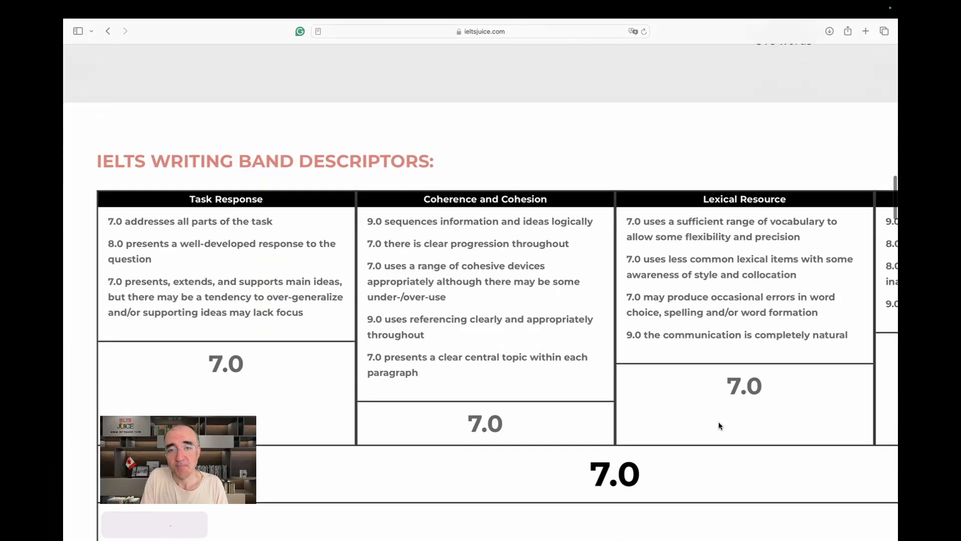
pyautogui.scroll(-3)
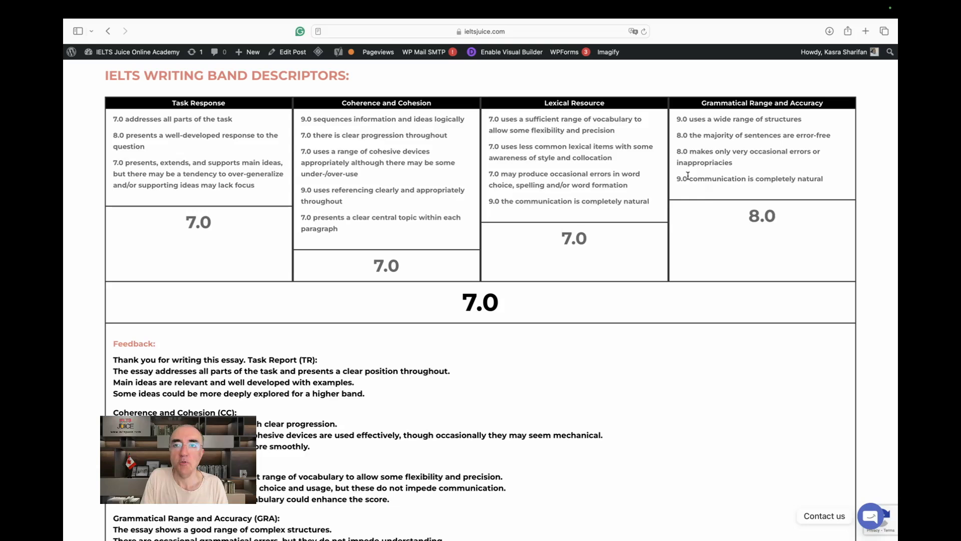
pyautogui.moveTo(735, 154)
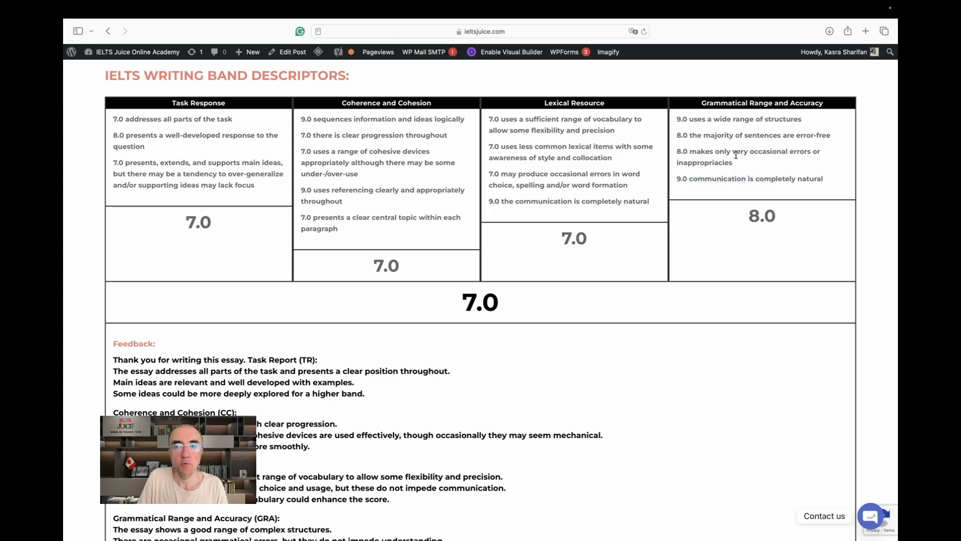
pyautogui.moveTo(734, 153)
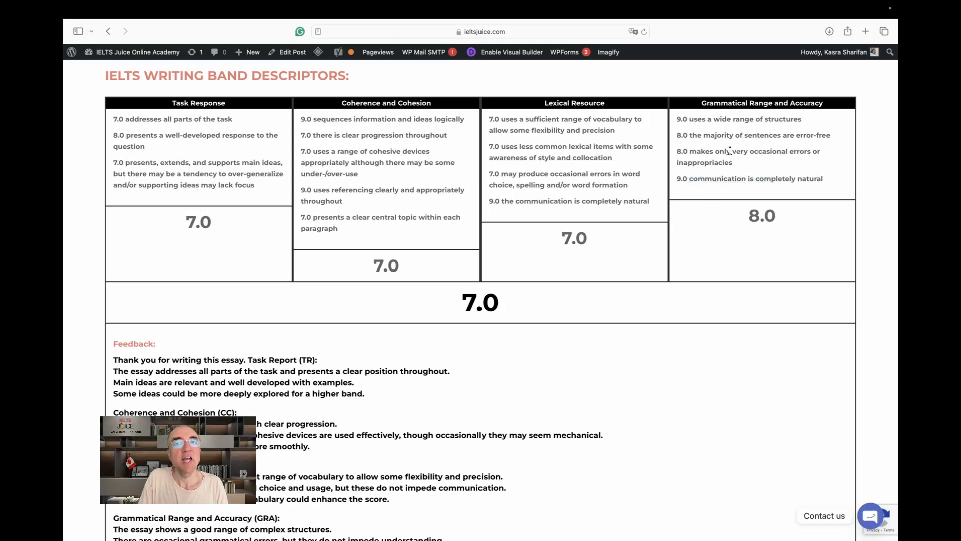
pyautogui.doubleClick(753, 134)
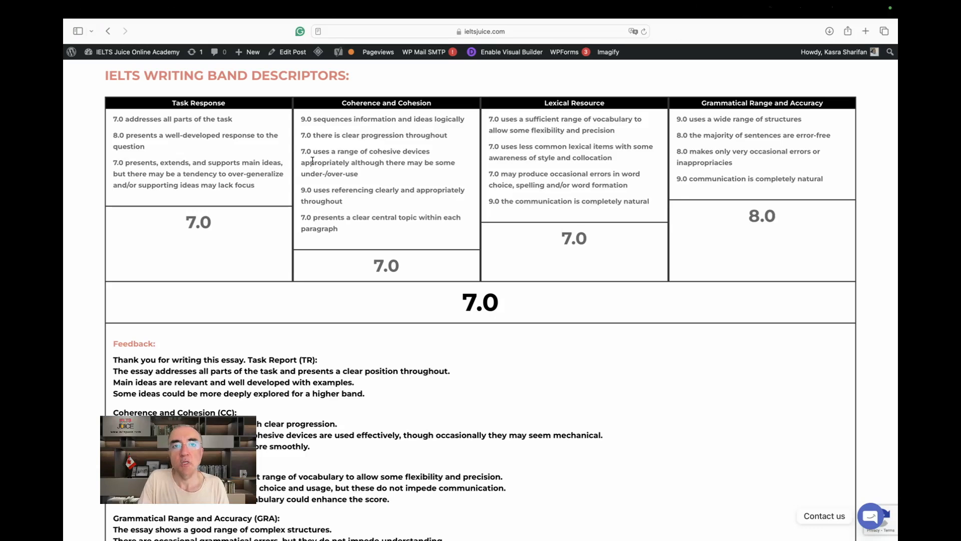
pyautogui.doubleClick(332, 119)
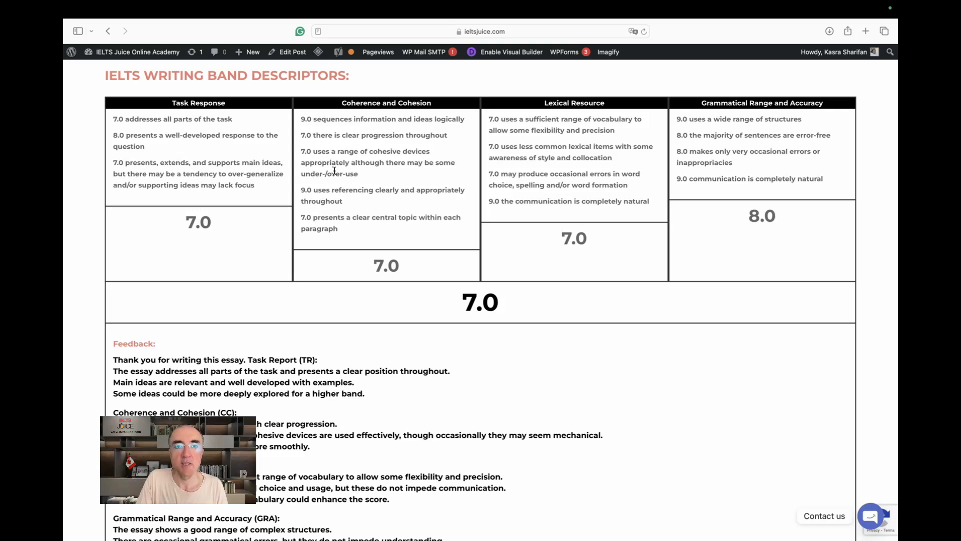
pyautogui.moveTo(338, 231)
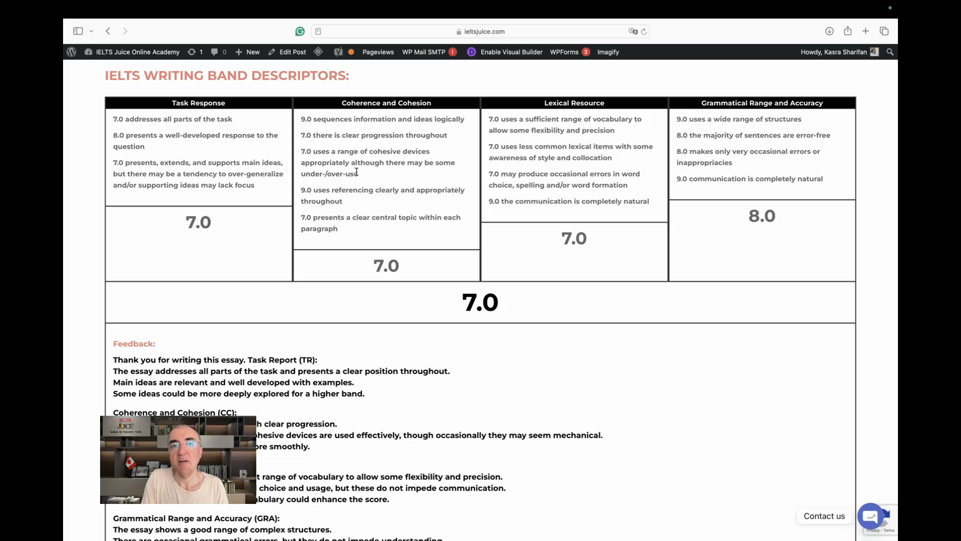
pyautogui.moveTo(348, 162); pyautogui.dragTo(358, 174)
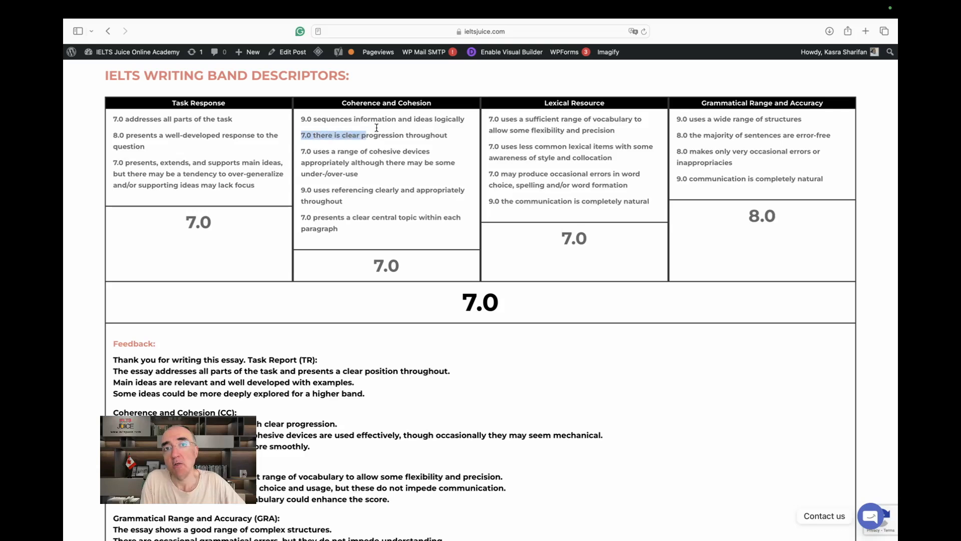
pyautogui.moveTo(361, 134); pyautogui.dragTo(448, 135)
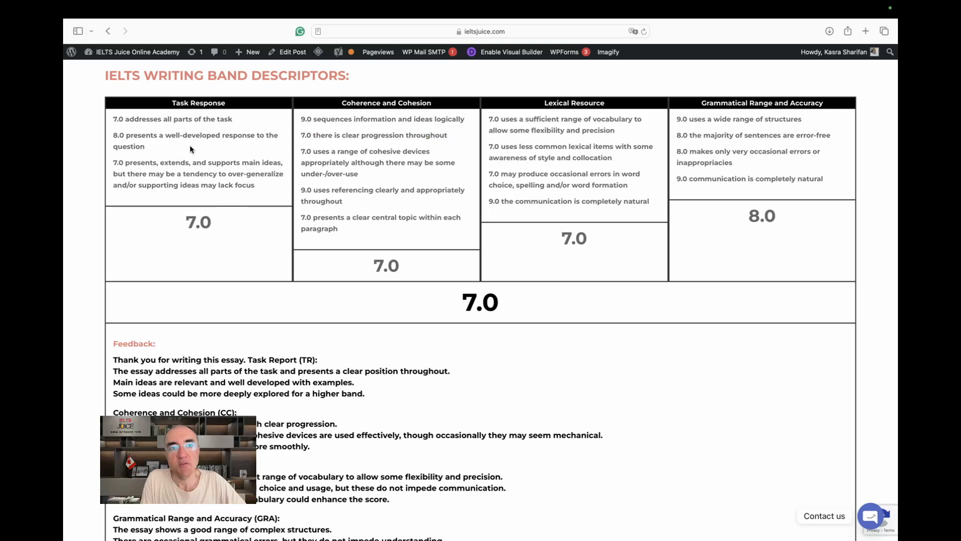
pyautogui.moveTo(136, 188)
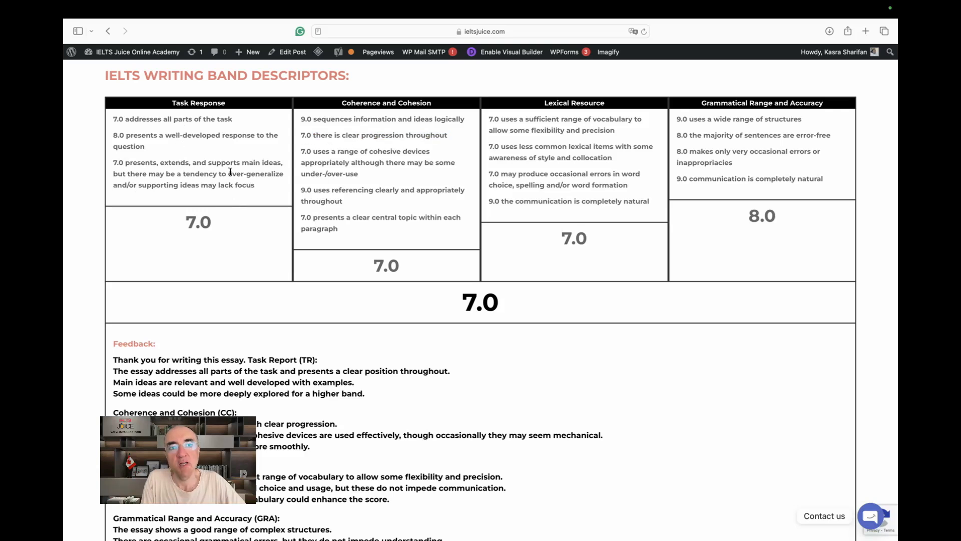
# - Highlight the word over-generalize in the Task Response 7.0 descriptor
pyautogui.doubleClick(256, 174)
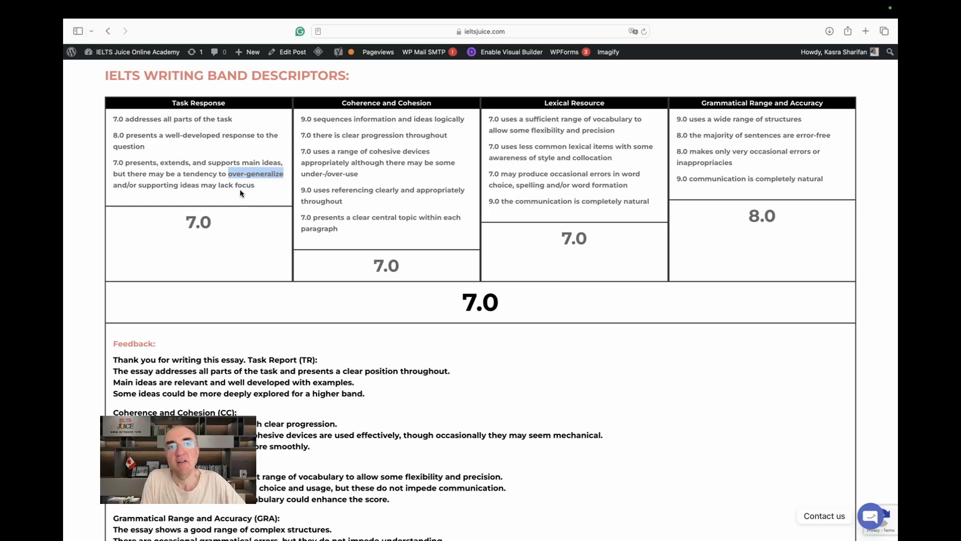